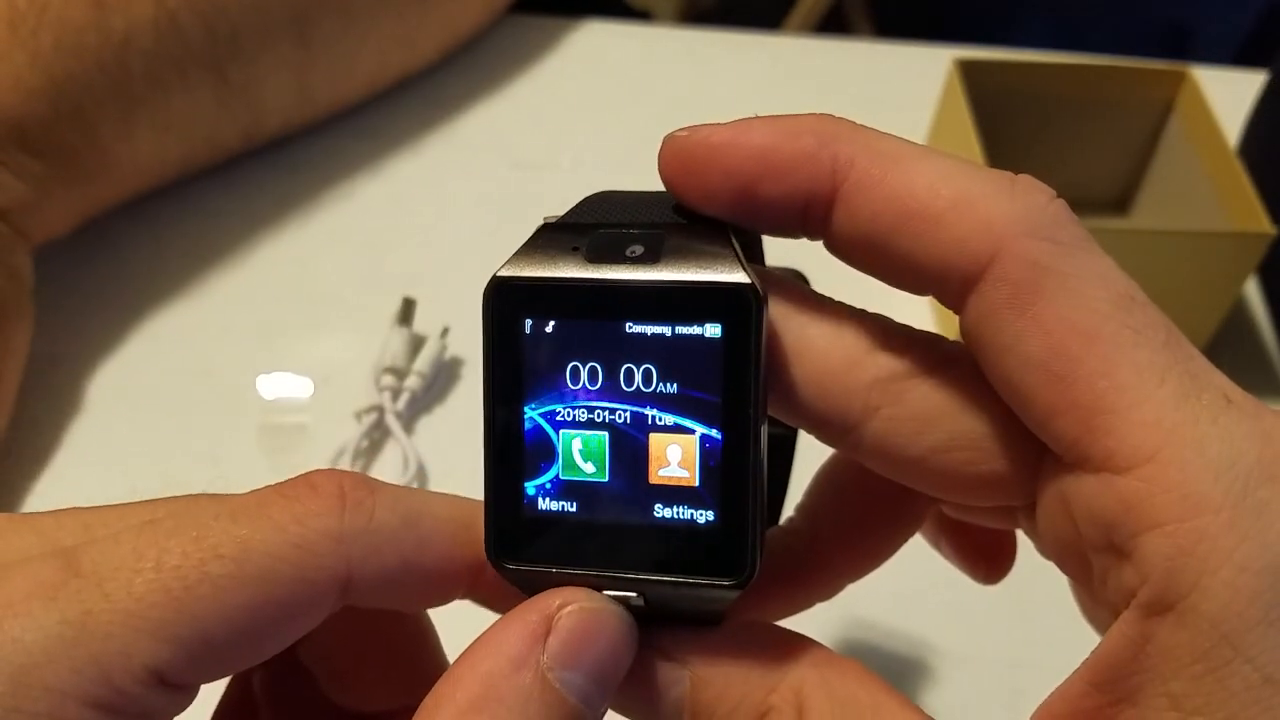
left_click(566, 450)
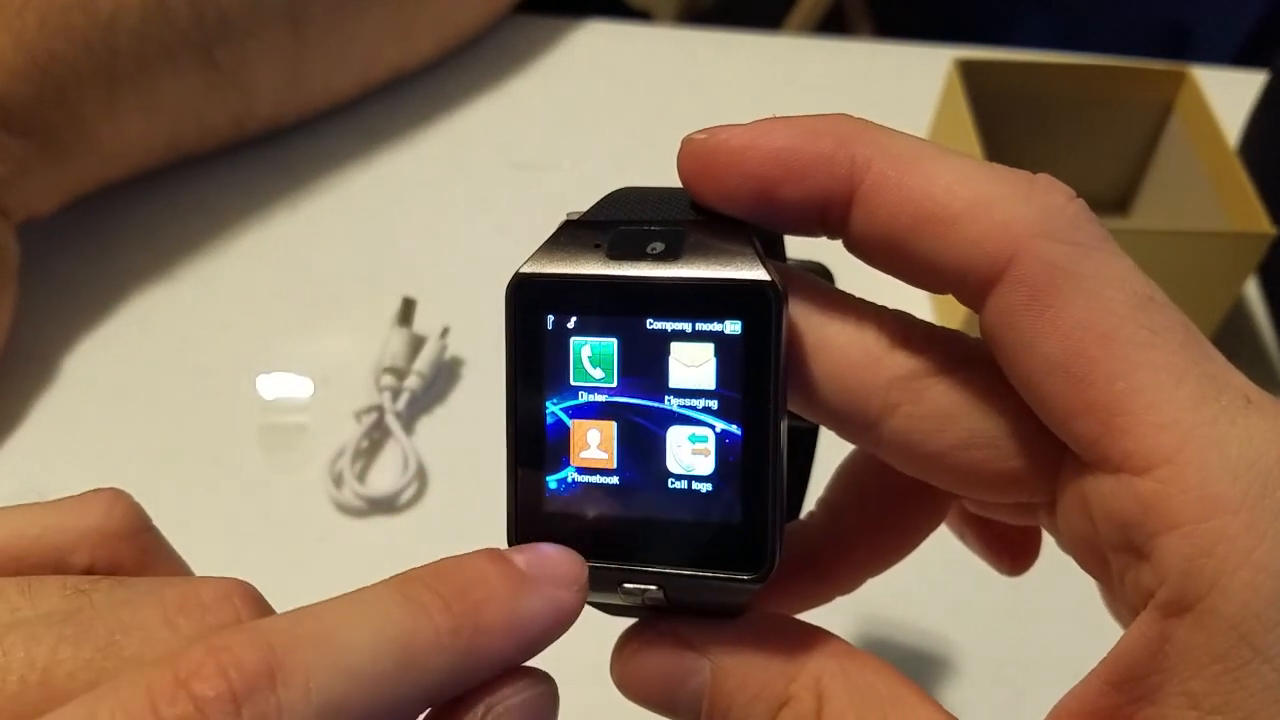